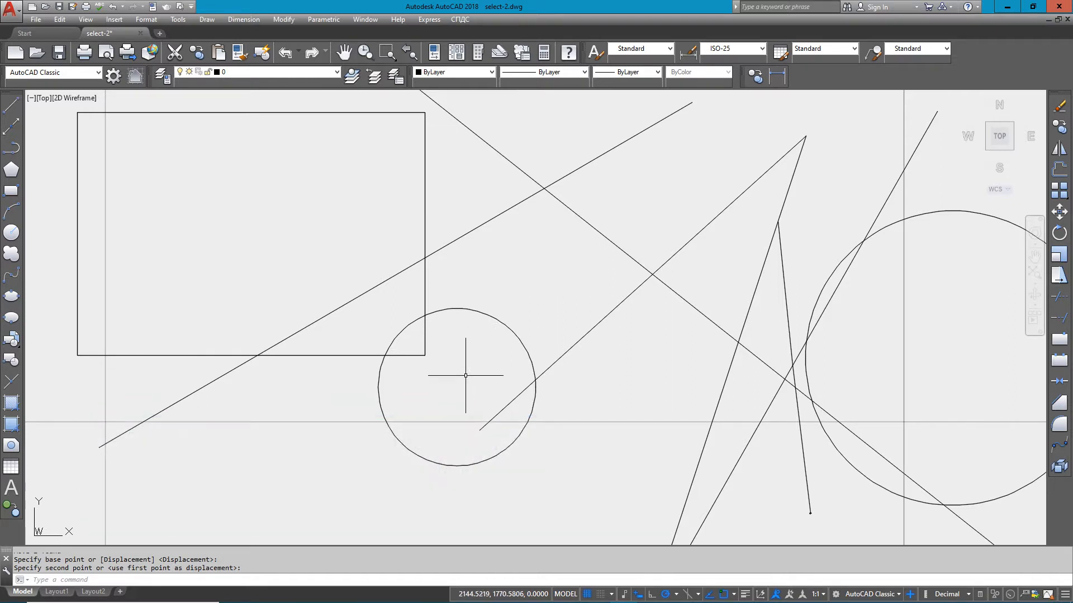
{"action": "mouse_move", "coordinate": [462, 377]}
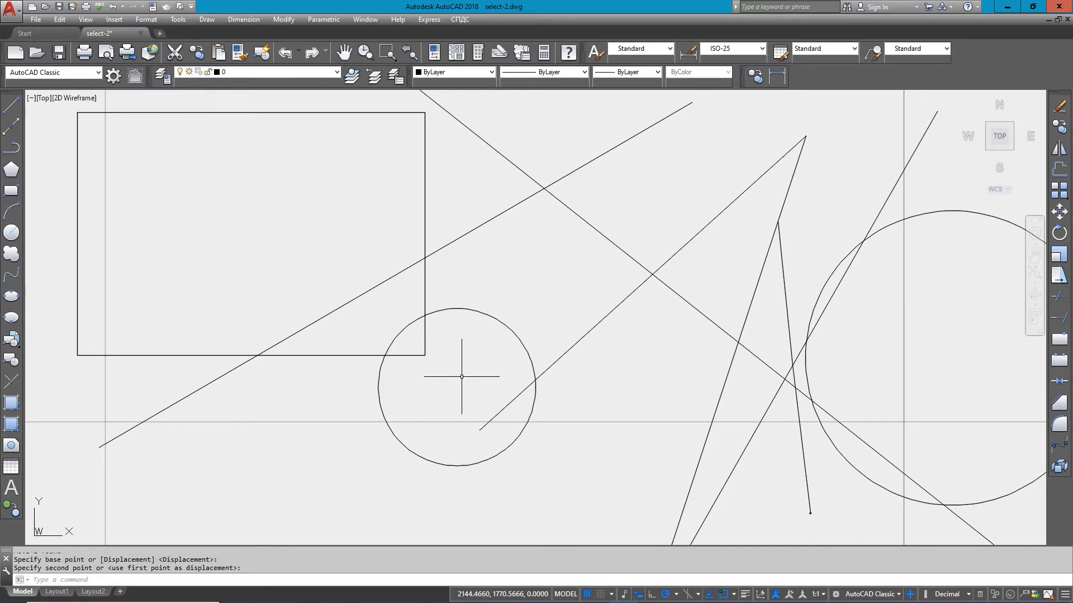
Start Erase and window-select the rectangle and small circle fully enclosed, then undo.
{"action": "type", "text": "E"}
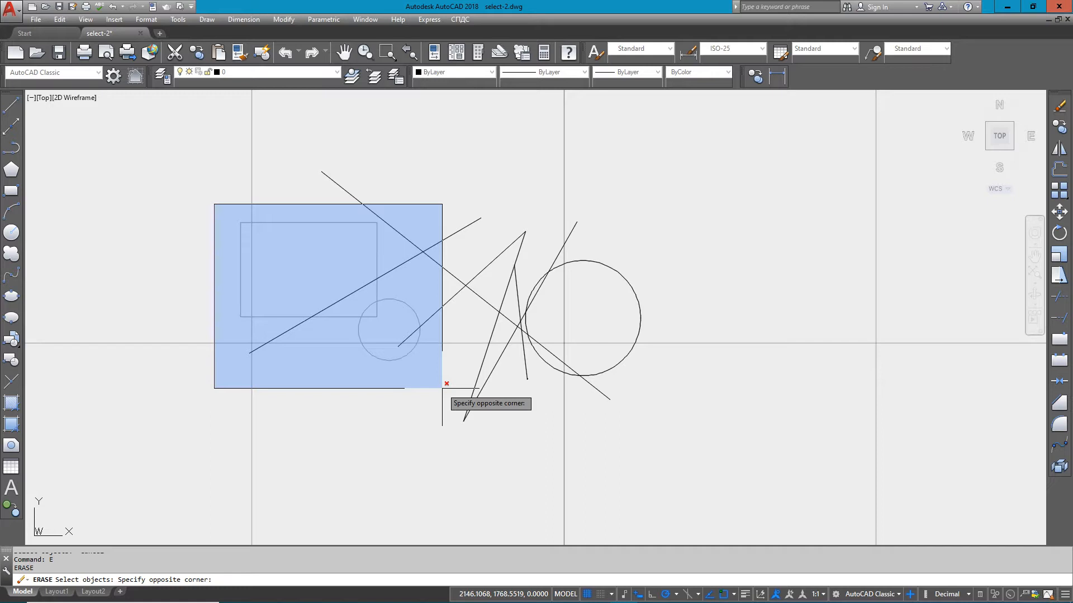
{"action": "left_click", "coordinate": [442, 388]}
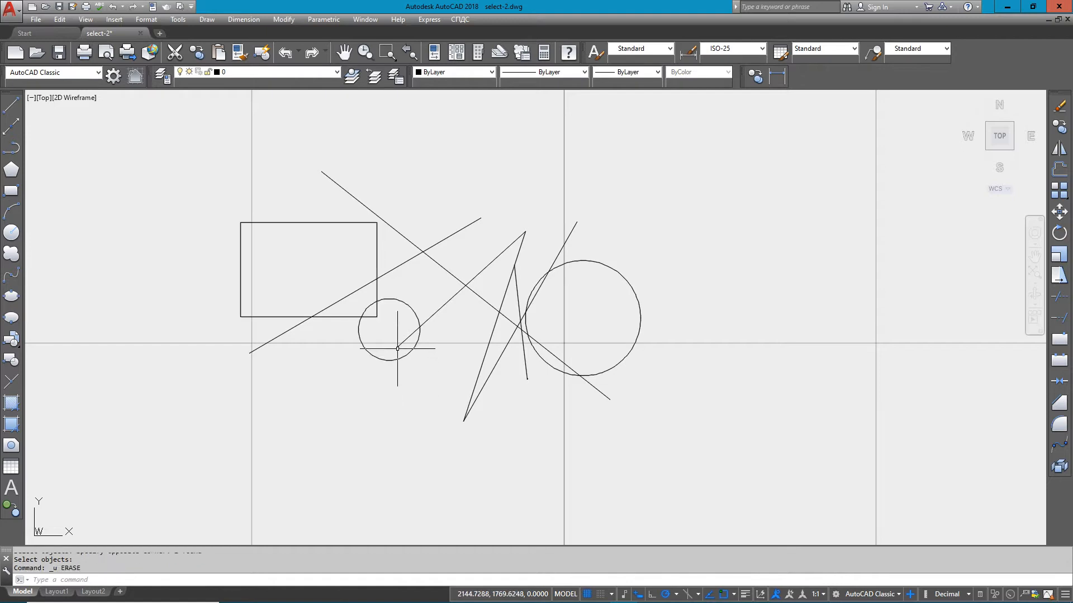
{"action": "mouse_move", "coordinate": [395, 335]}
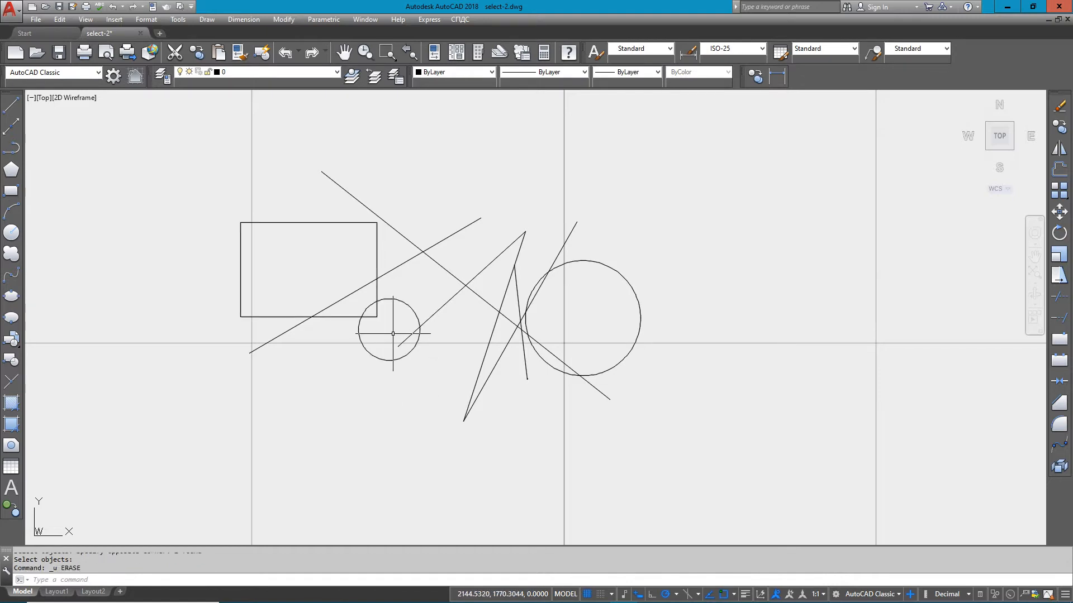
Start Erase, crossing-select the five left-hand objects the window touches, erase them and undo.
{"action": "type", "text": "E"}
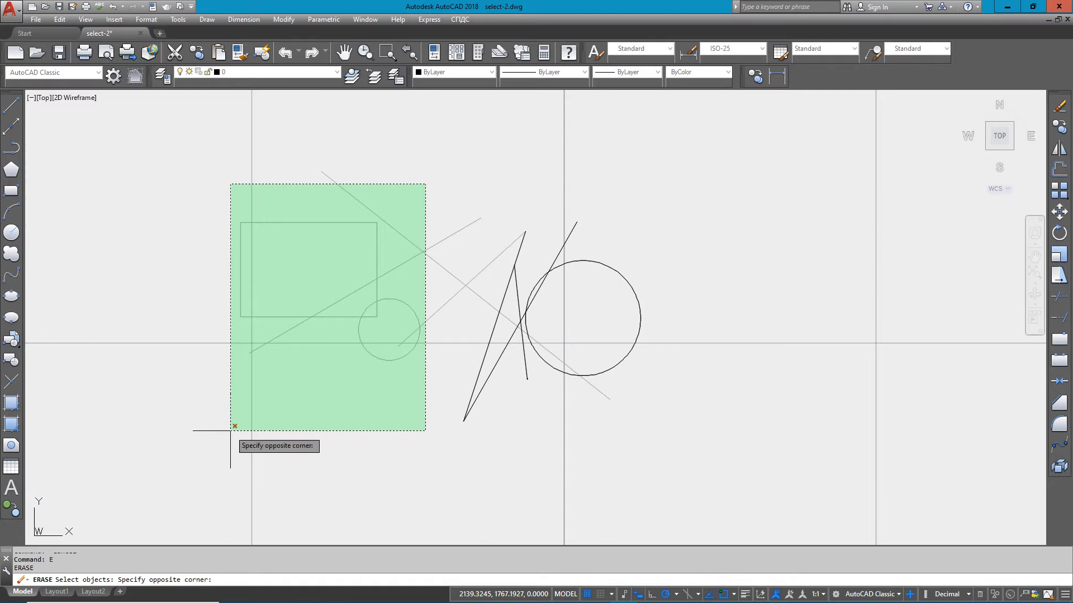
{"action": "left_click", "coordinate": [230, 431]}
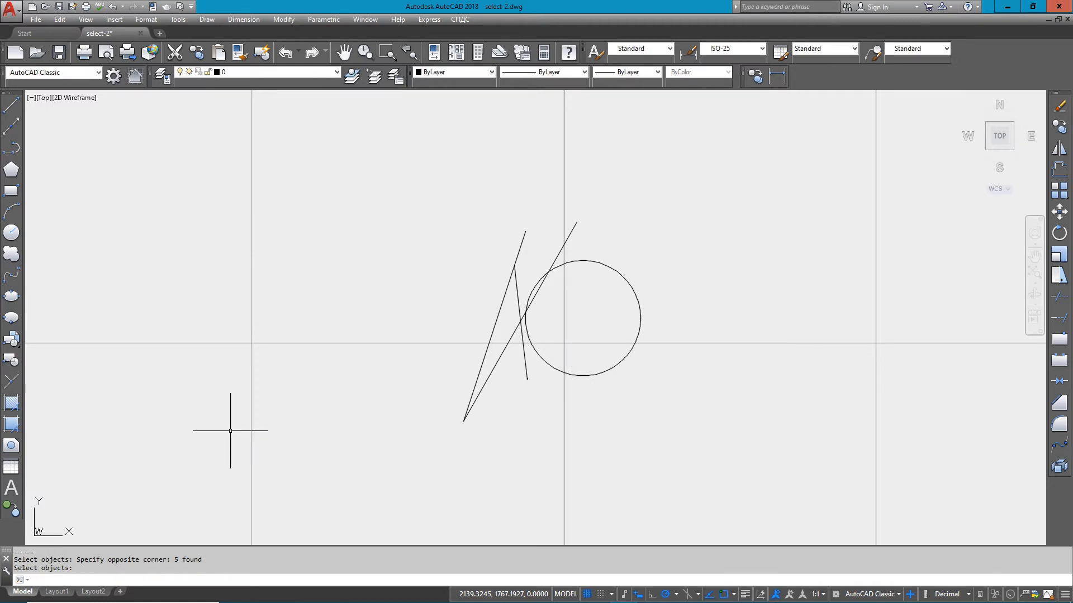
{"action": "key", "text": "ctrl+z"}
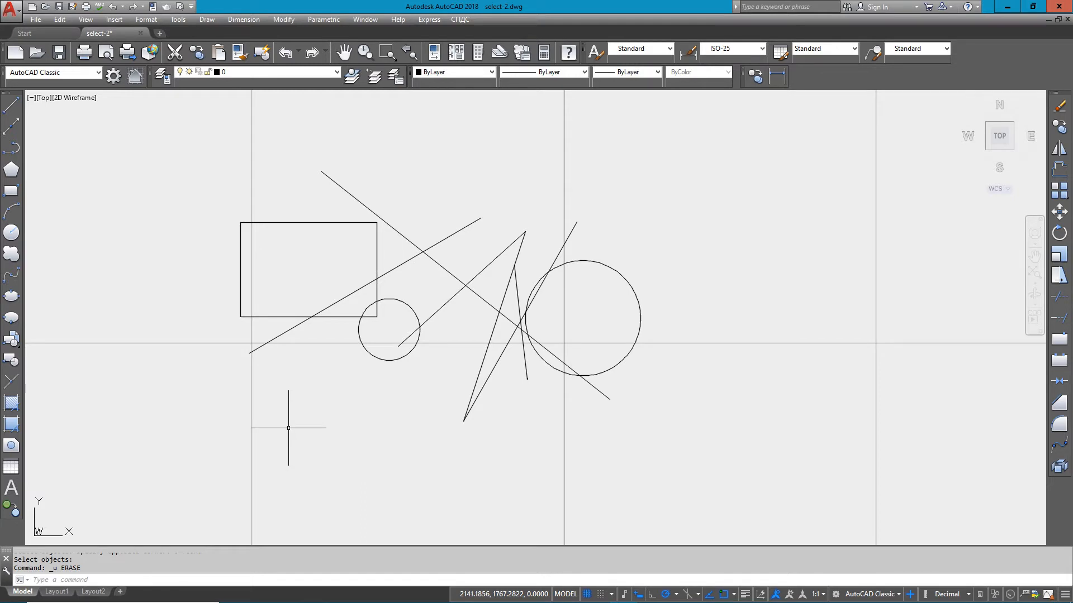
Repeat Erase on the same five crossed objects and undo so they return.
{"action": "type", "text": "ERASE Select objects:"}
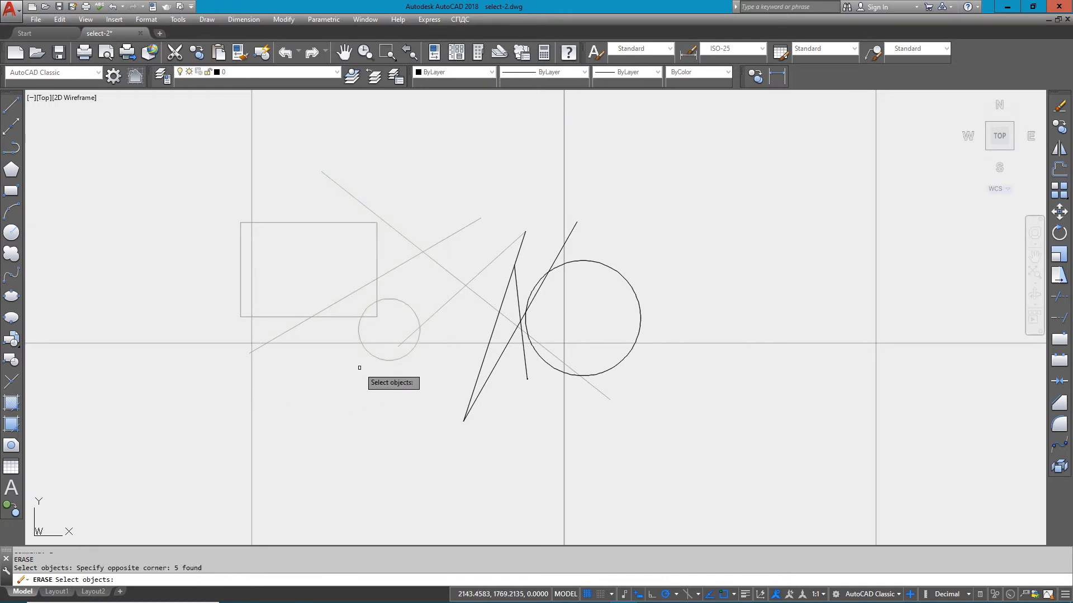
{"action": "left_click", "coordinate": [389, 330]}
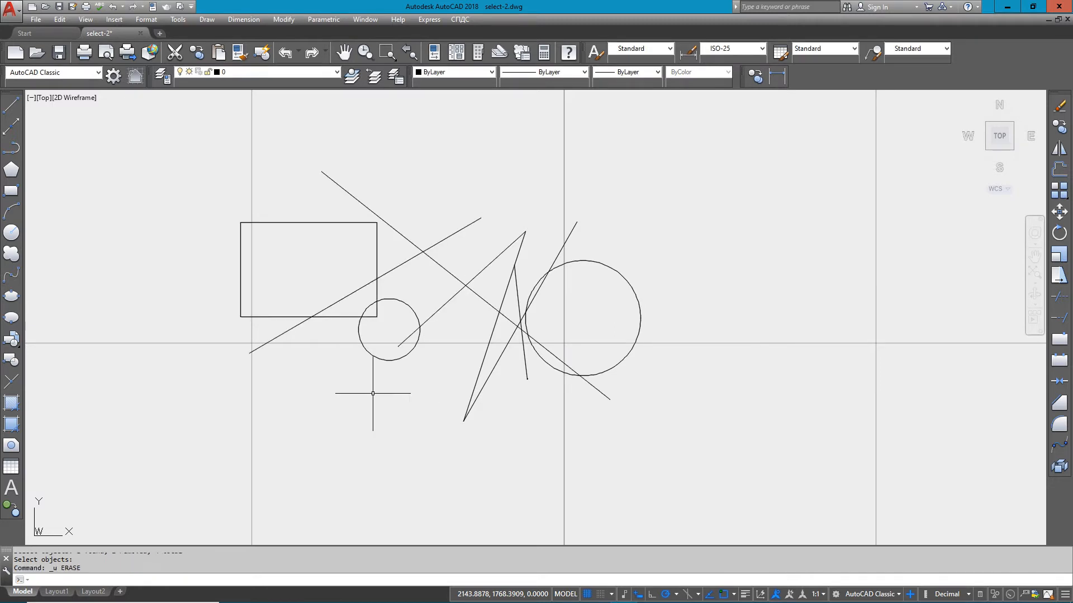
Start Erase, window the left-hand shapes and Shift-remove one line before erasing and undoing.
{"action": "type", "text": "E"}
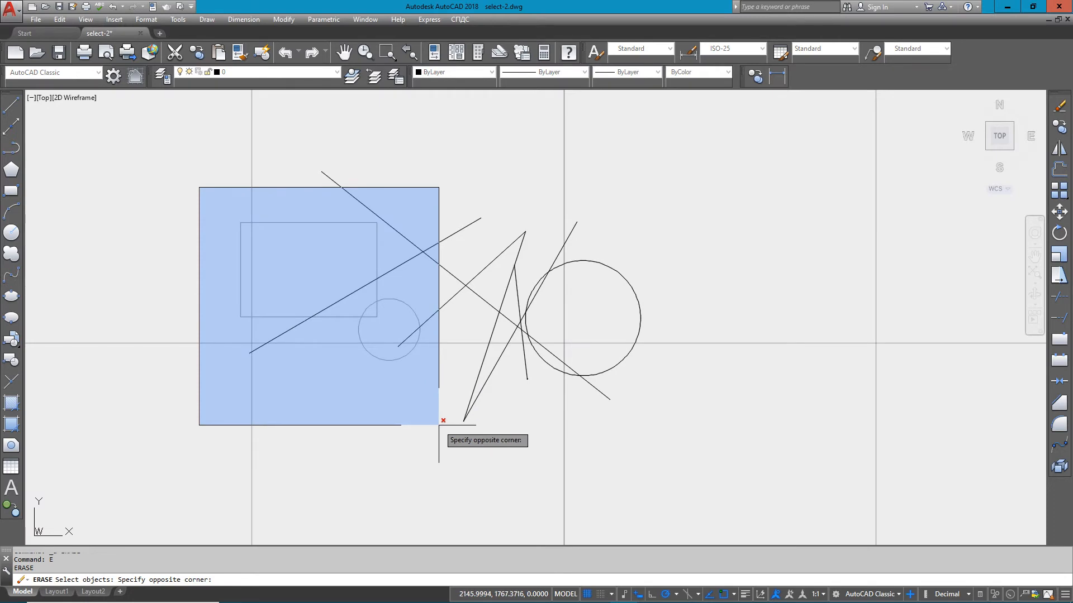
{"action": "left_click", "coordinate": [442, 420]}
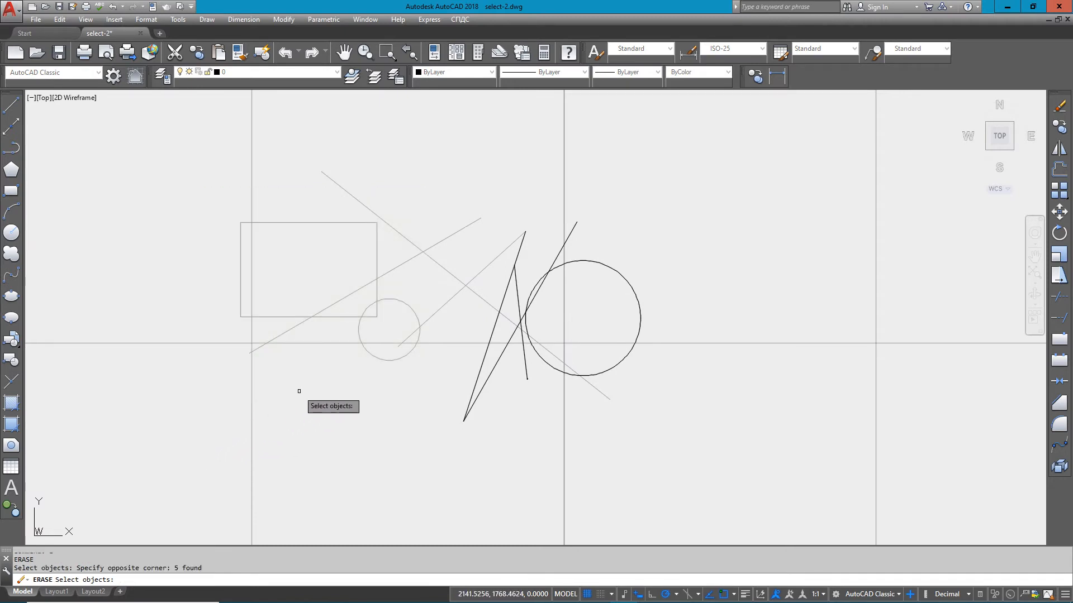
{"action": "key", "text": "shift"}
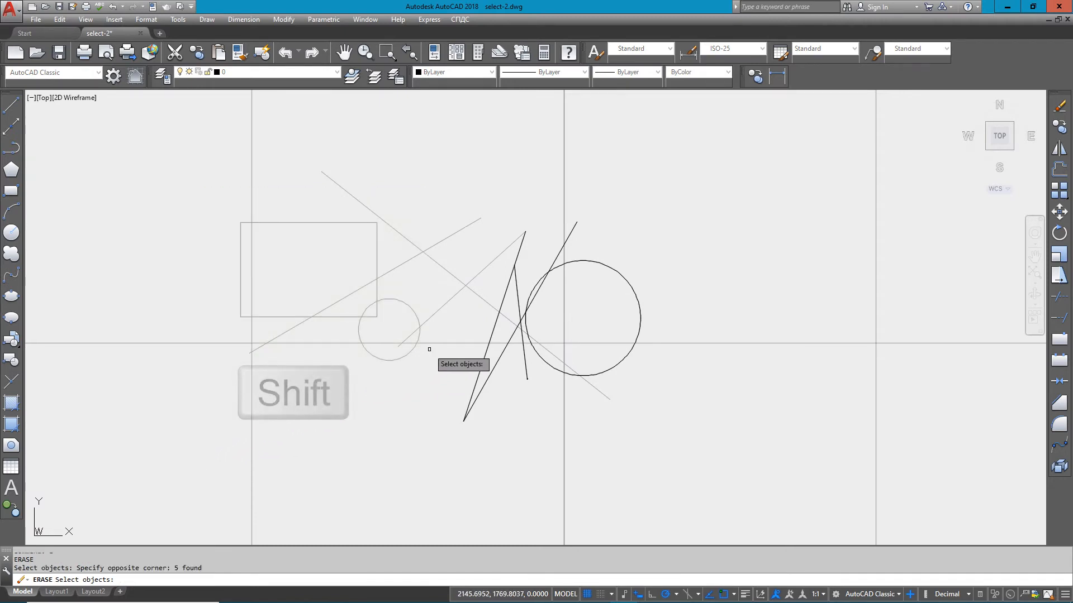
{"action": "left_click", "coordinate": [394, 322]}
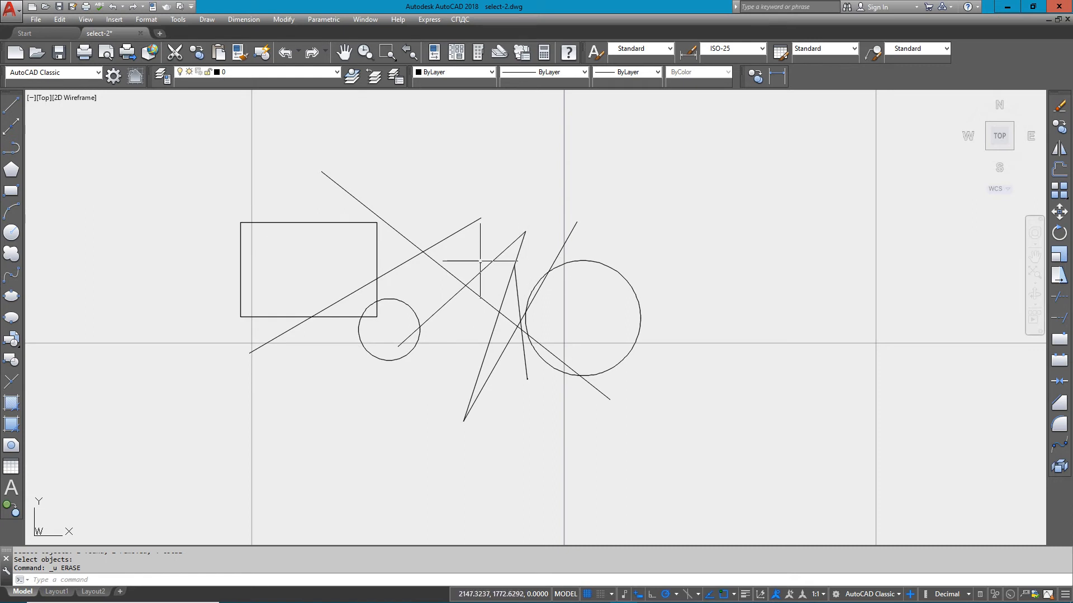
{"action": "mouse_move", "coordinate": [465, 315]}
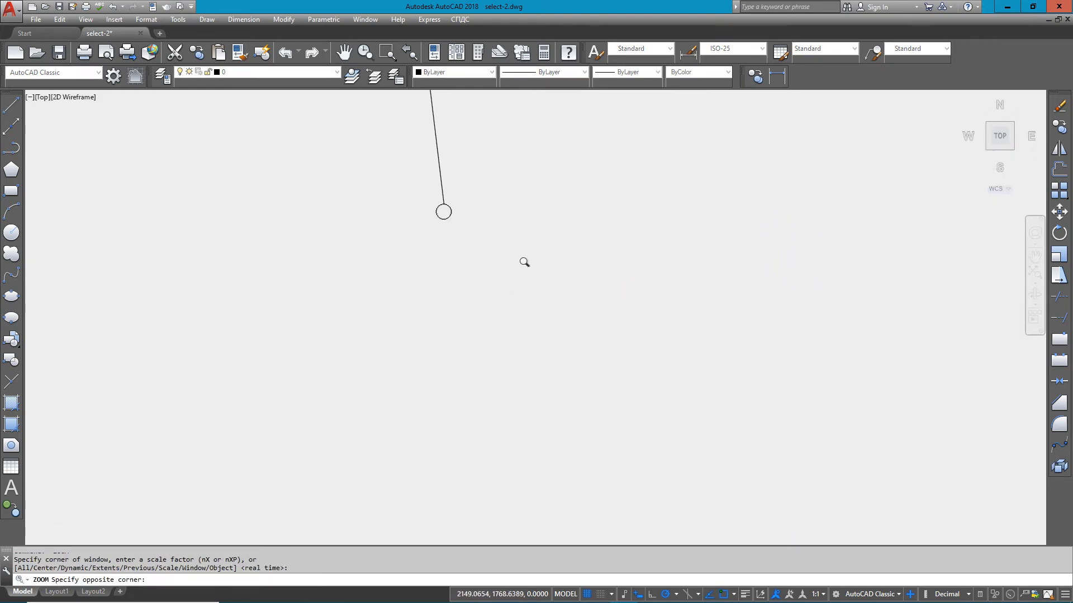
Issue the E command after settling on the closer zoomed view of the shapes.
{"action": "type", "text": "E"}
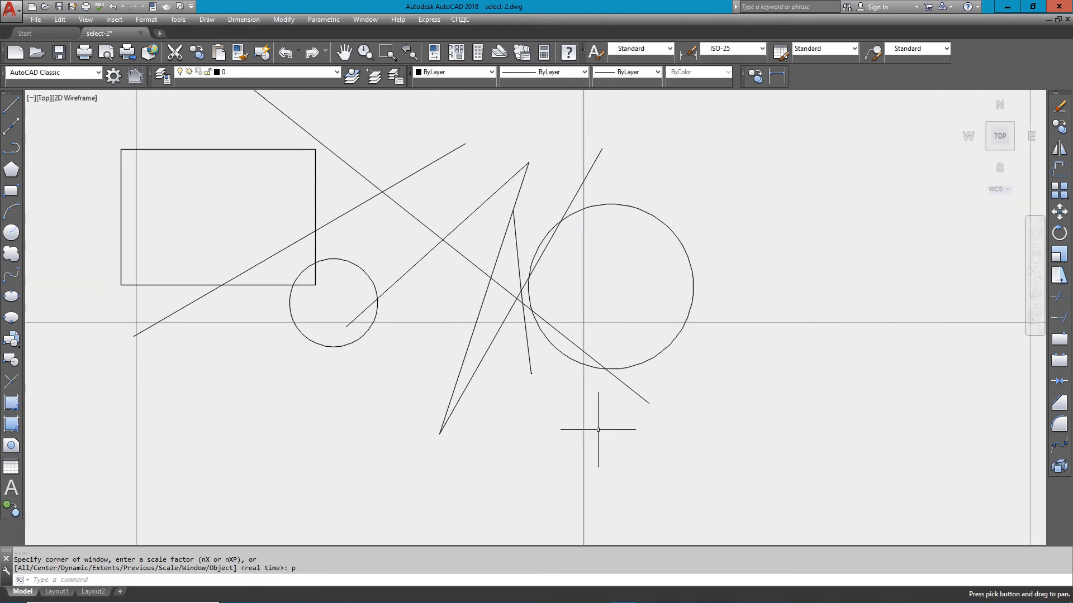
{"action": "mouse_move", "coordinate": [497, 412]}
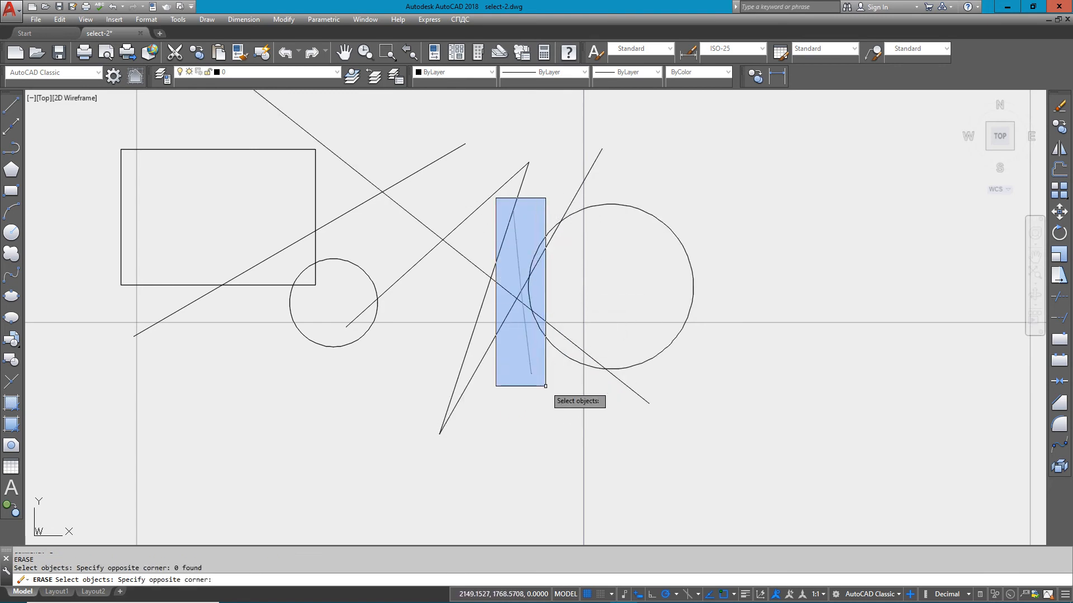
Window the A's right stroke (0 found), then window its lower end to find the short near-vertical line.
{"action": "left_click", "coordinate": [545, 386]}
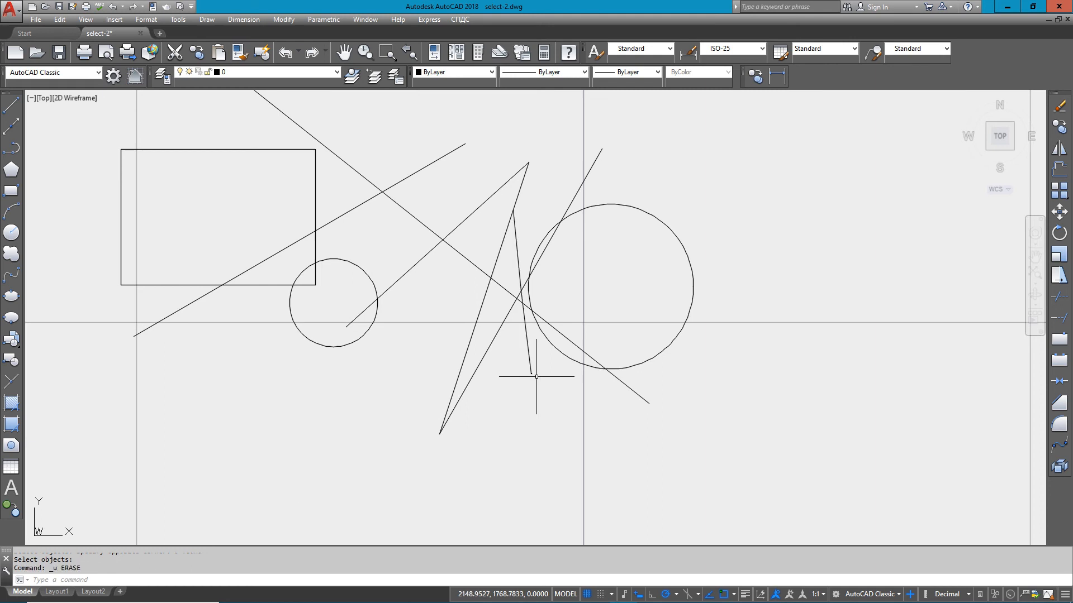
{"action": "mouse_move", "coordinate": [516, 371]}
{"action": "type", "text": "E"}
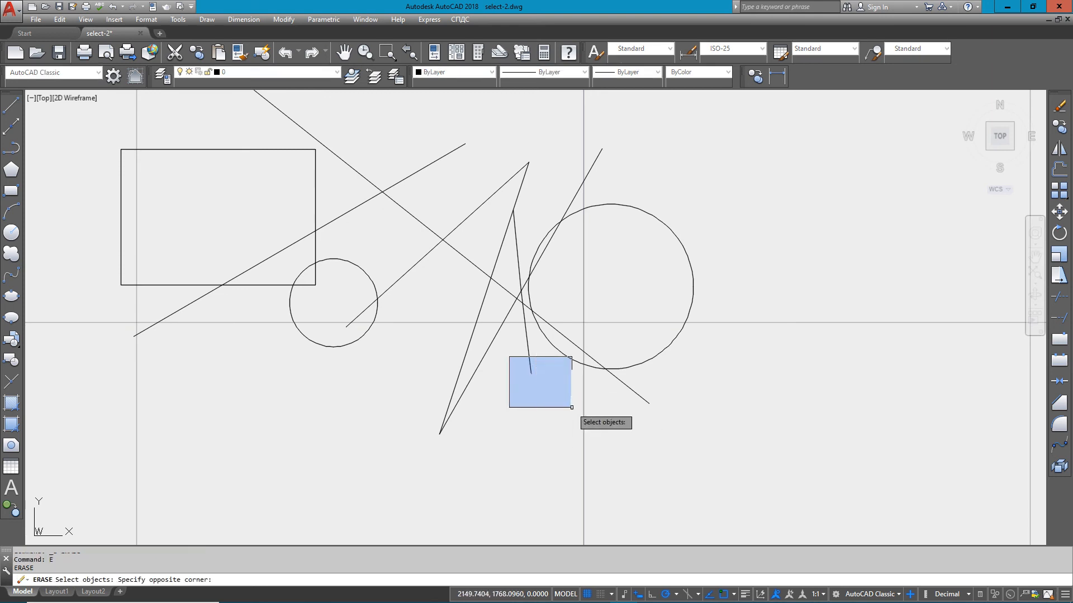
{"action": "left_click", "coordinate": [543, 371]}
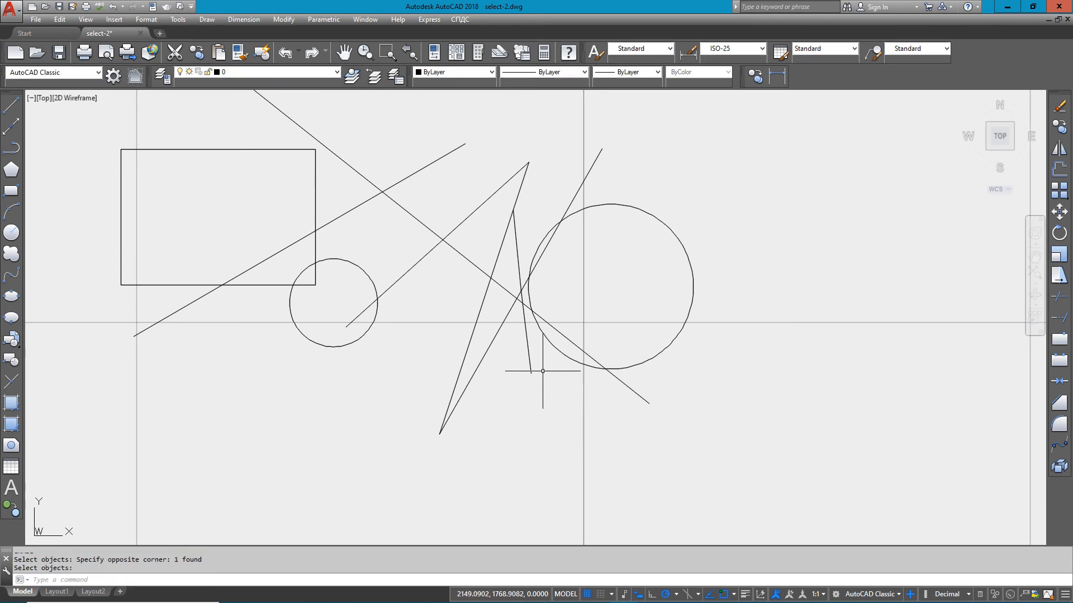